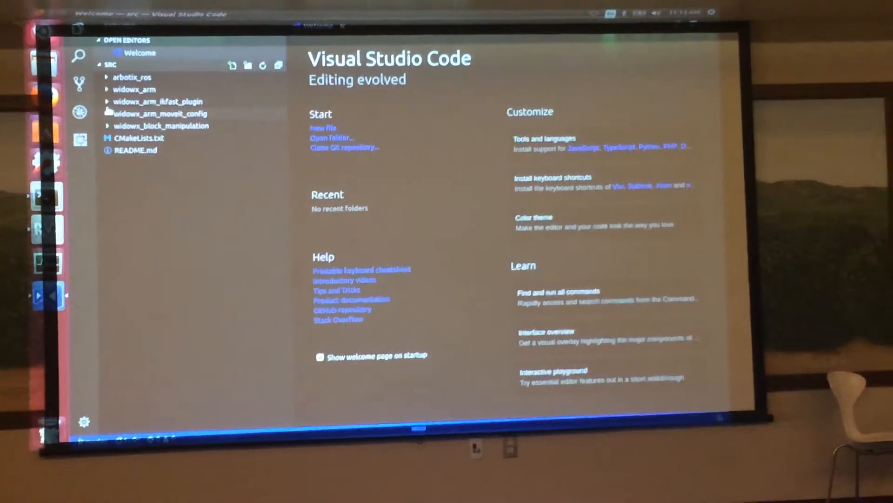
Expand widowx_arm > widowx_arm_bringup > launch and open arm_moveit.launch in the editor.
{"action": "left_click", "coordinate": [134, 90]}
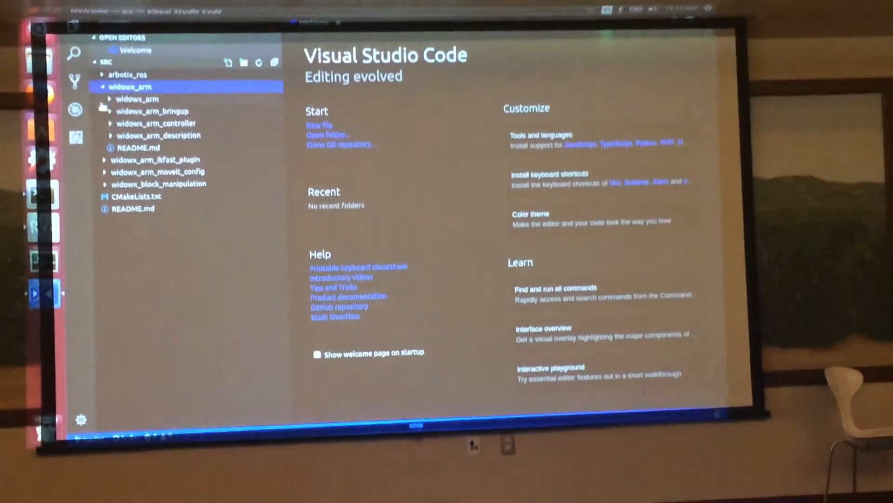
{"action": "left_click", "coordinate": [152, 111]}
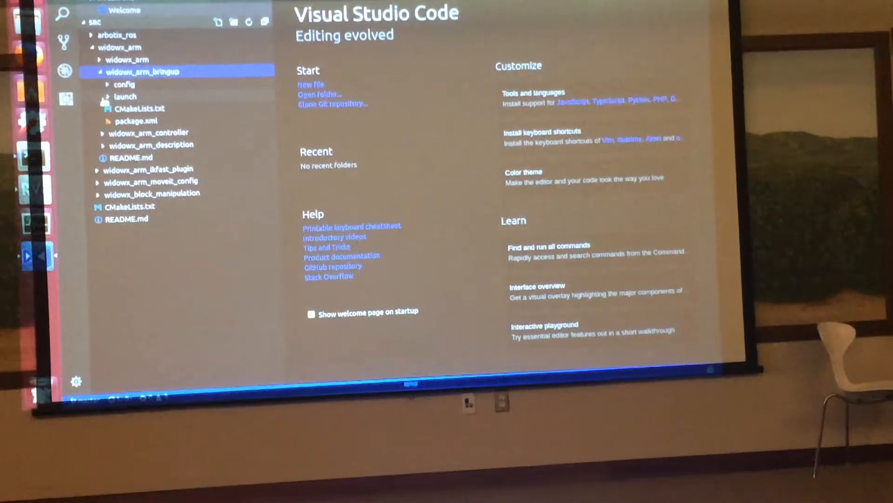
{"action": "left_click", "coordinate": [124, 96]}
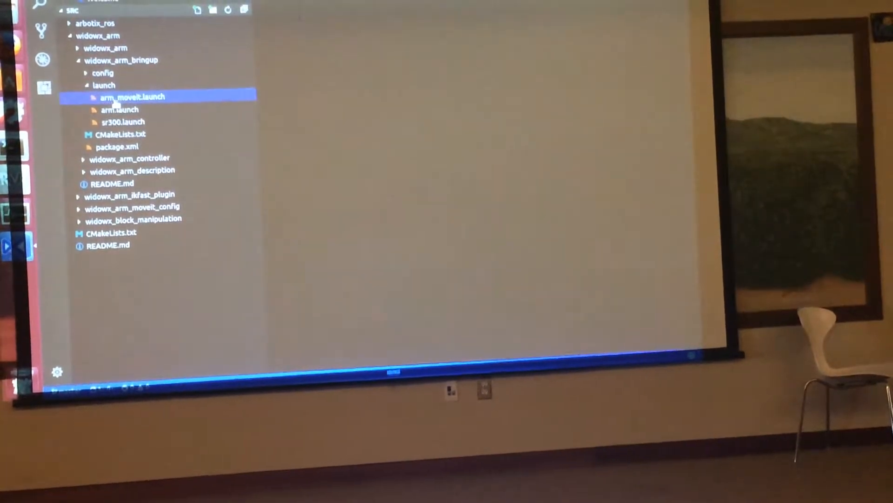
{"action": "double_click", "coordinate": [132, 97]}
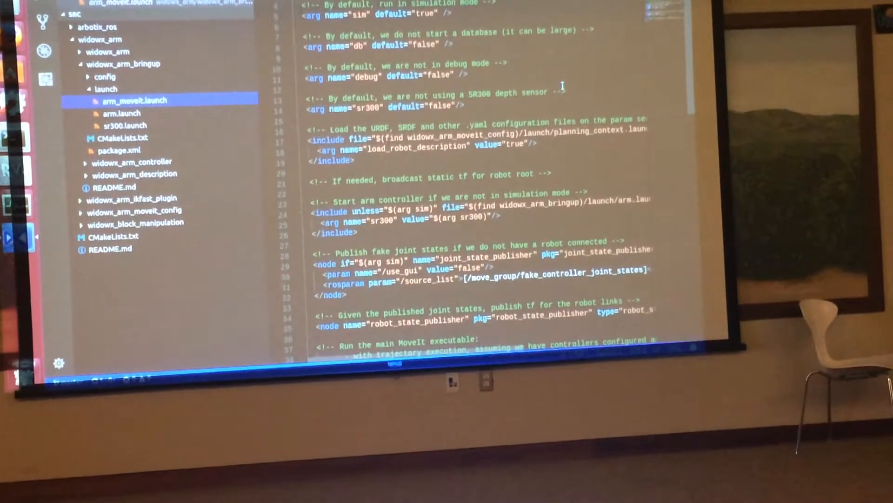